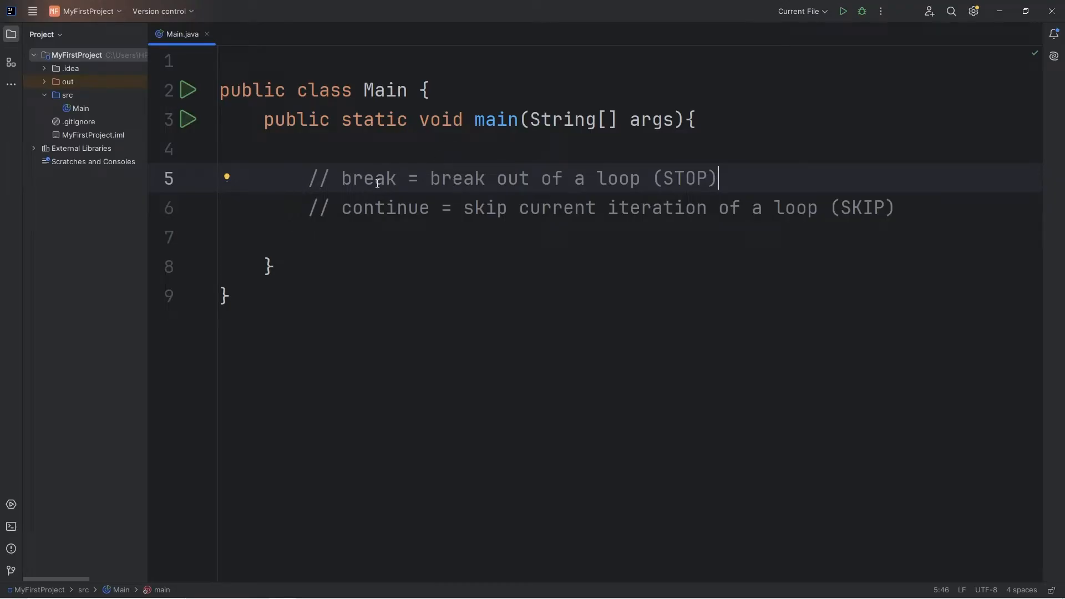
Highlight the words break, STOP and continue in the explanatory comments.
double_click(385, 208)
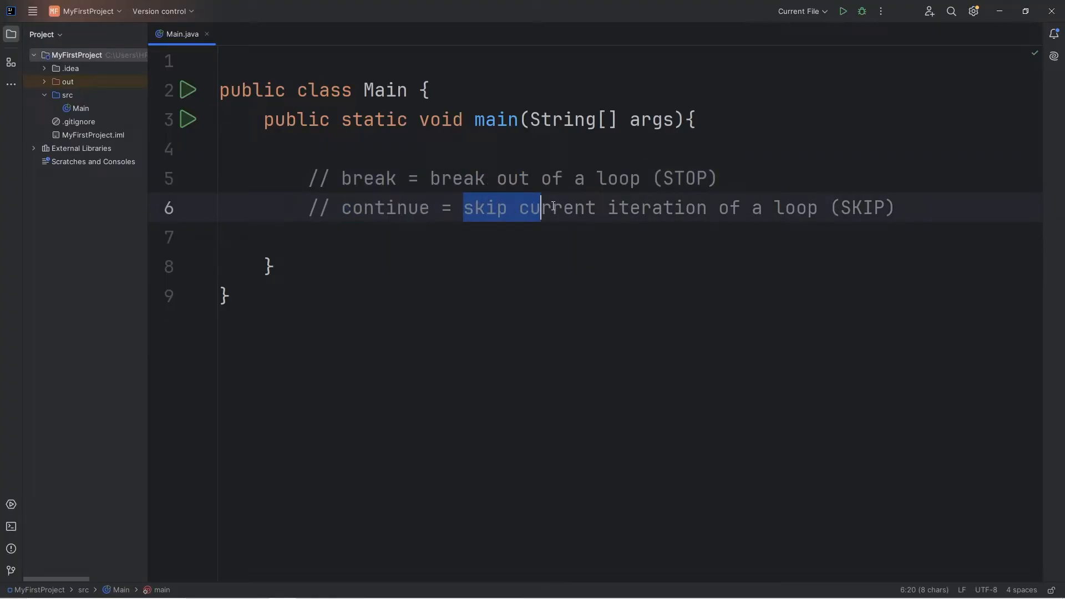
double_click(794, 207)
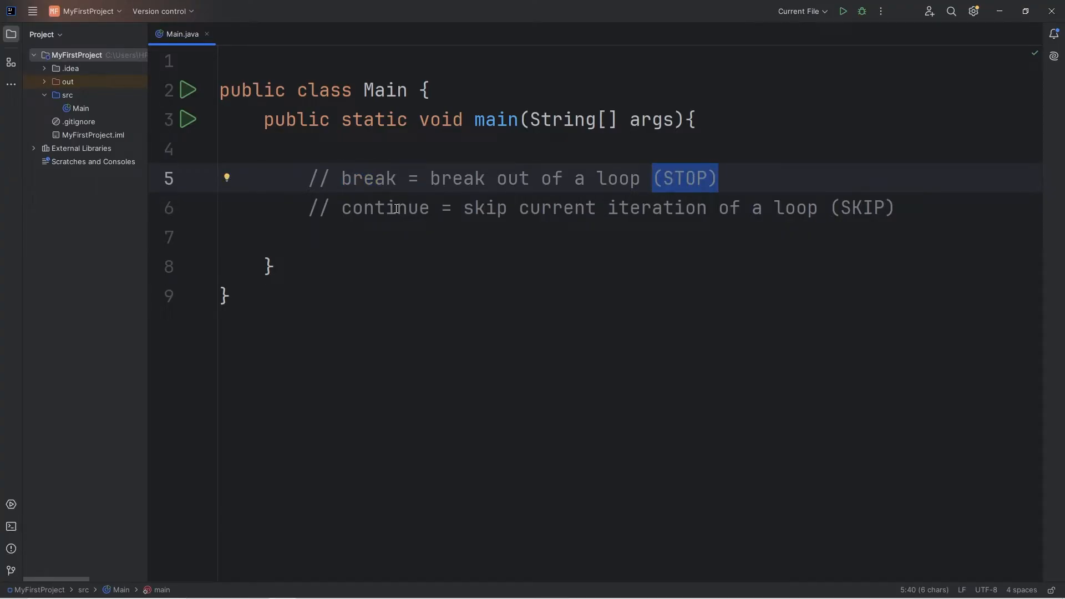
double_click(861, 207)
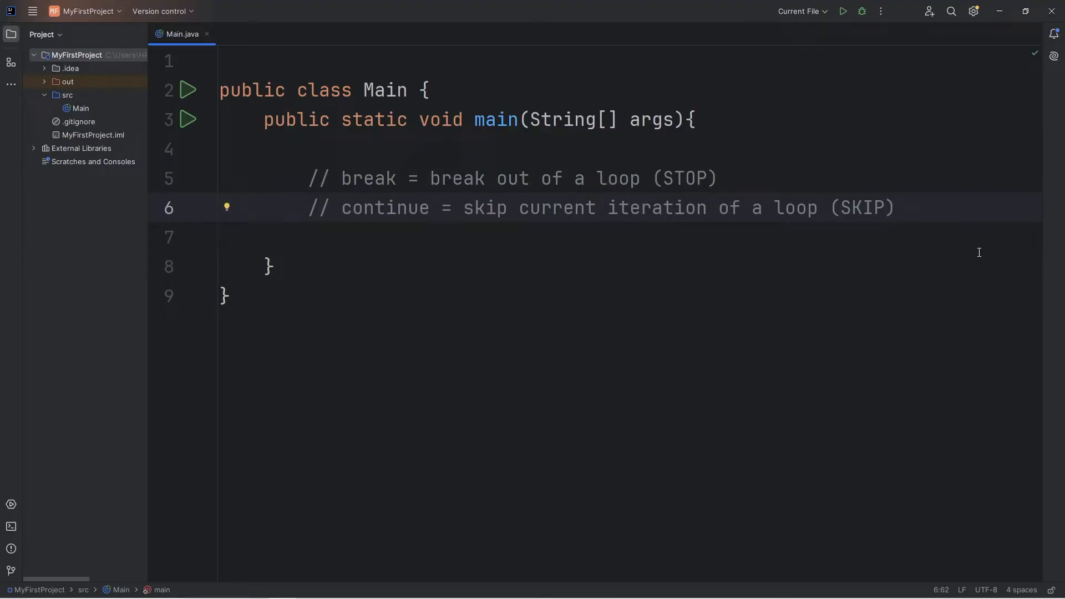
Write a for loop from i = 0 to i < 10 that prints i followed by a space.
type("for()")
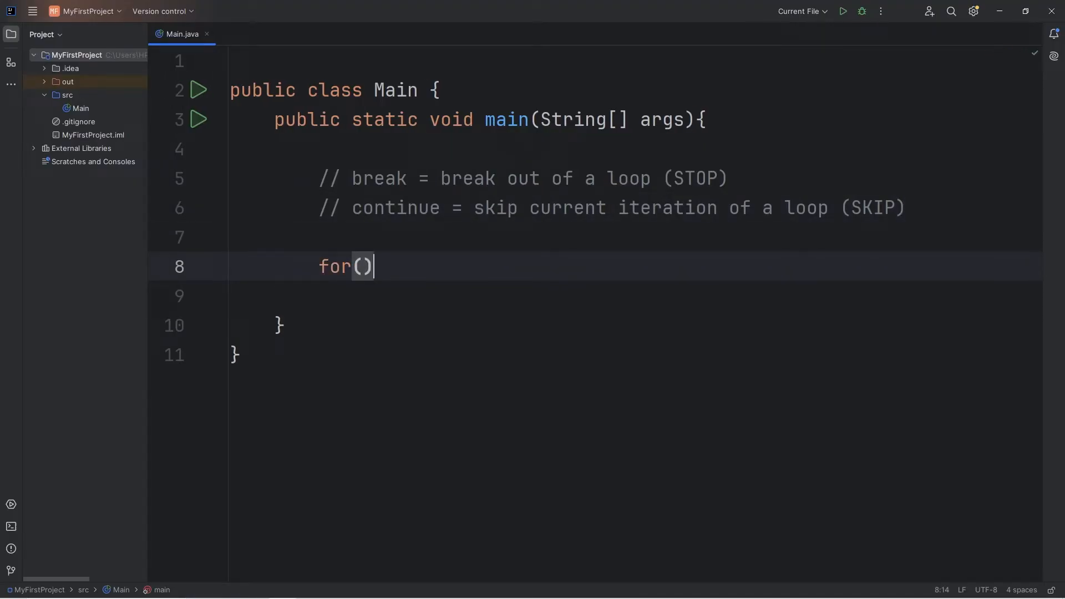
type("i{")
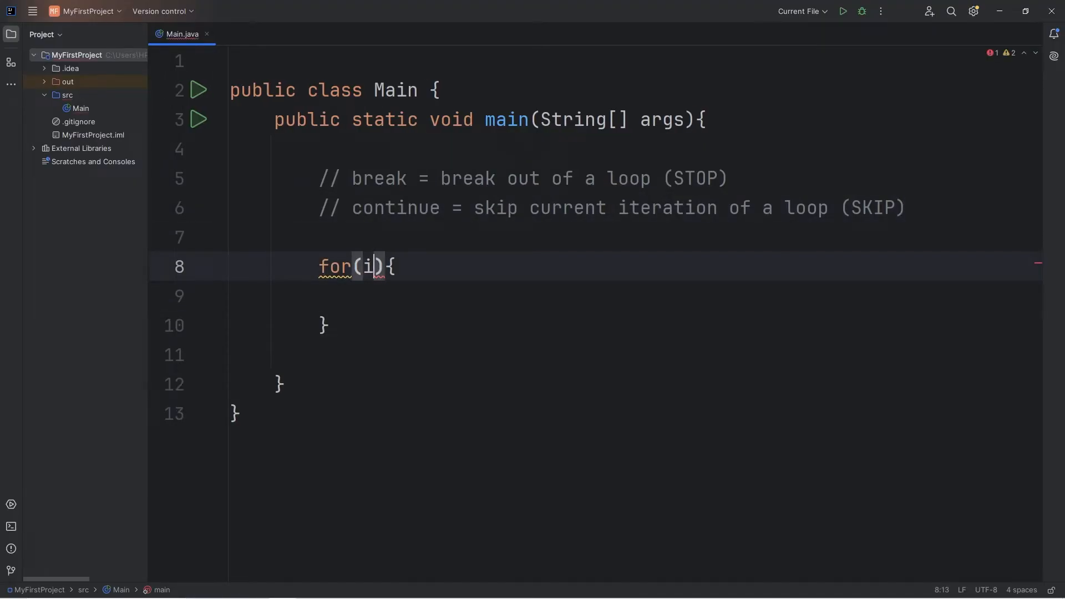
type("nt i =")
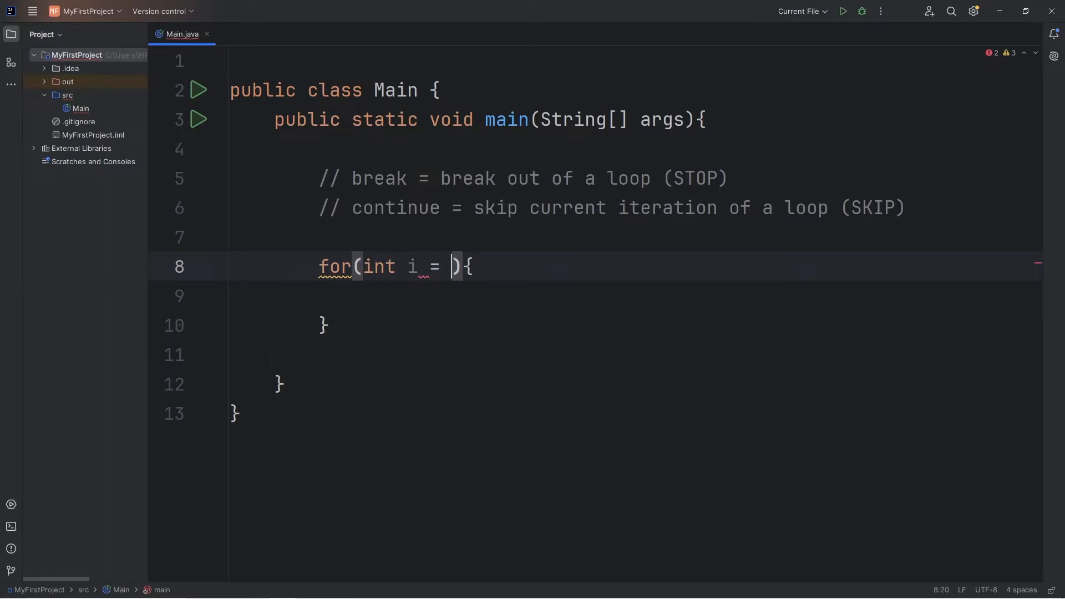
type("0; i")
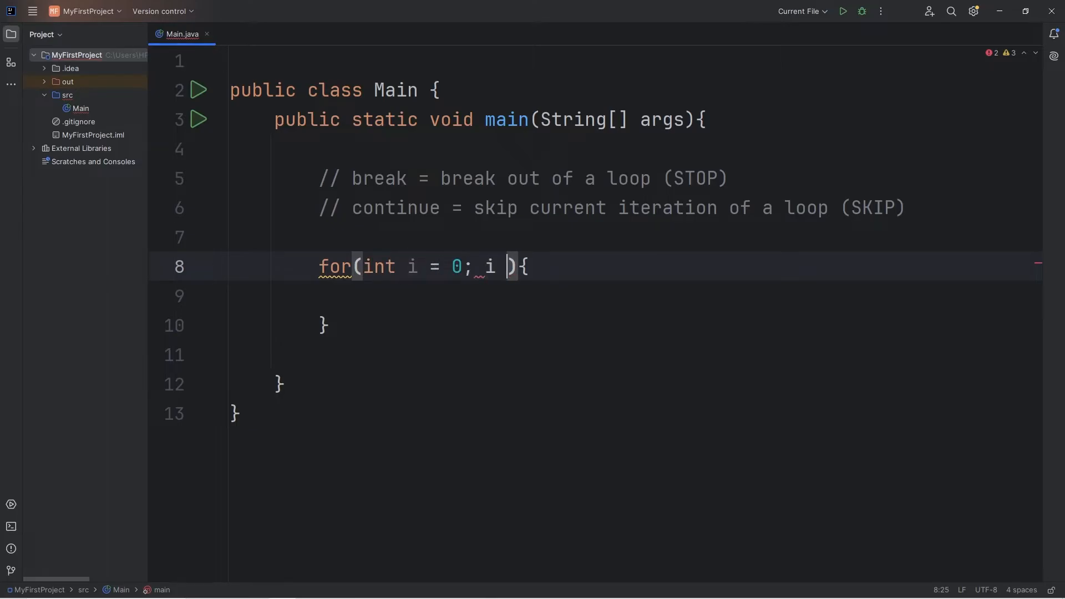
type("< 10; i")
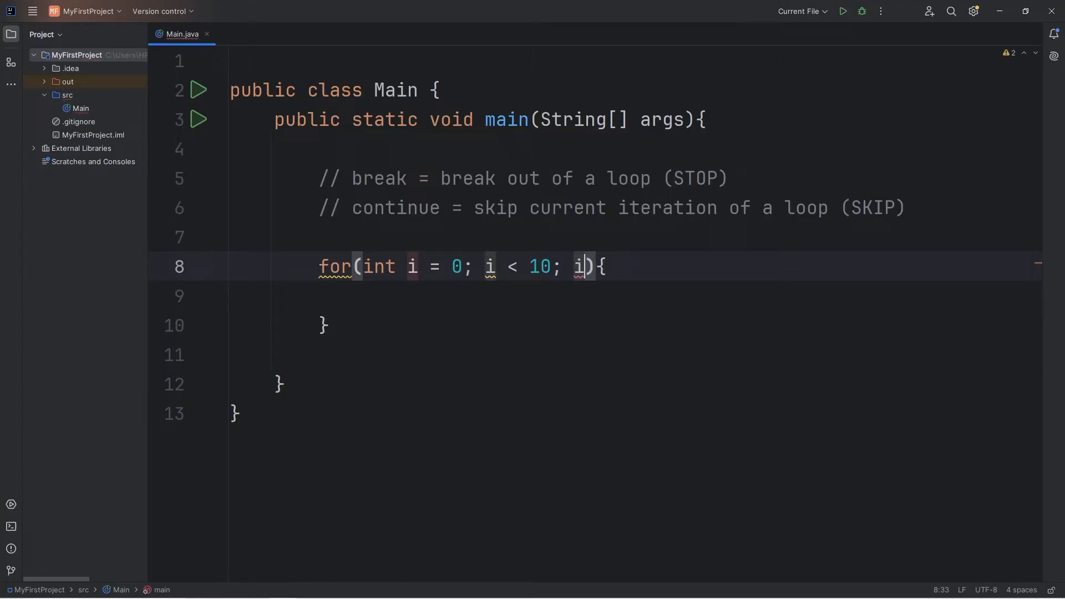
type("++")
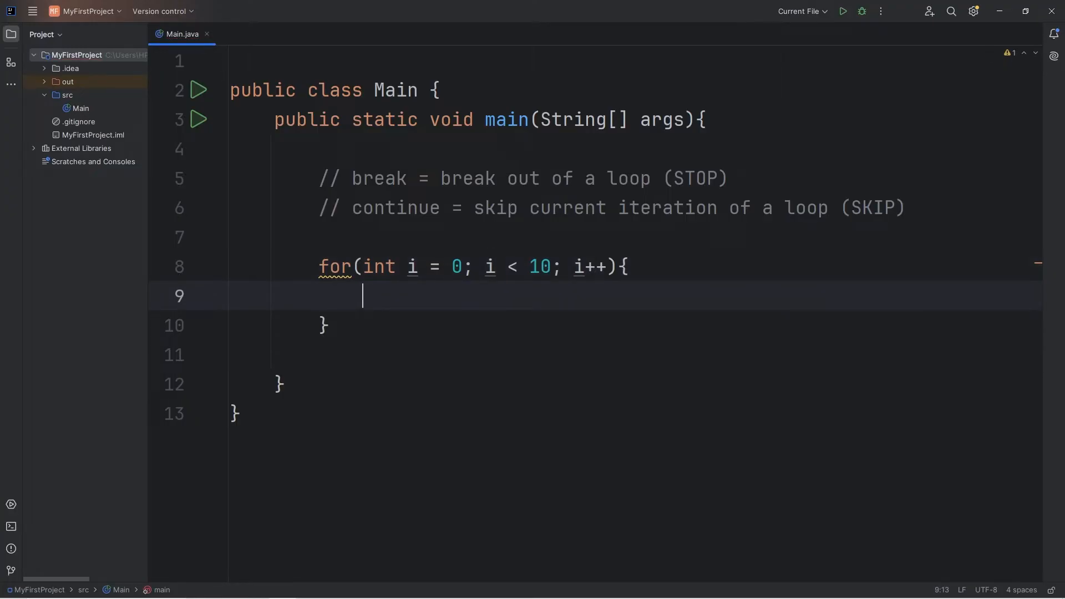
type("System.out.println();")
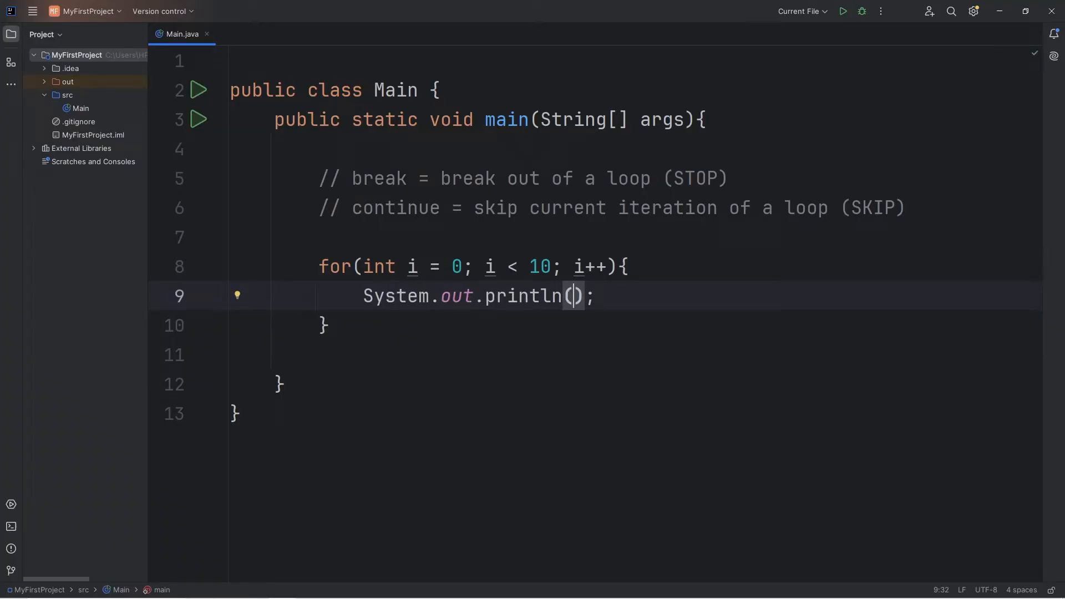
type("print(i")
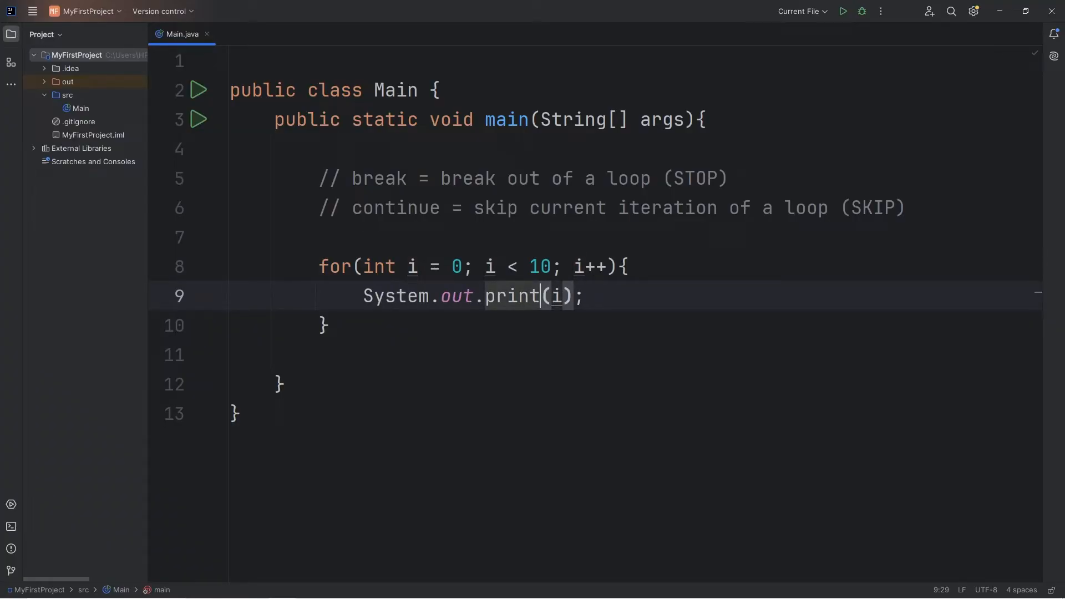
type("+ \"\"")
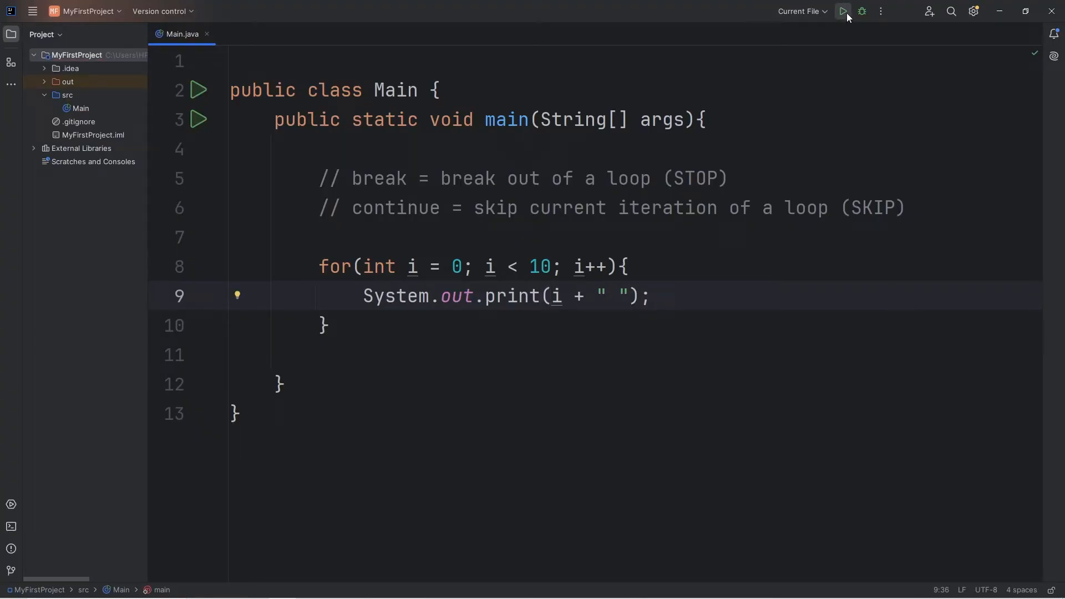
Run Main to see 0 through 9 printed, then tuck the Run output away.
left_click(842, 11)
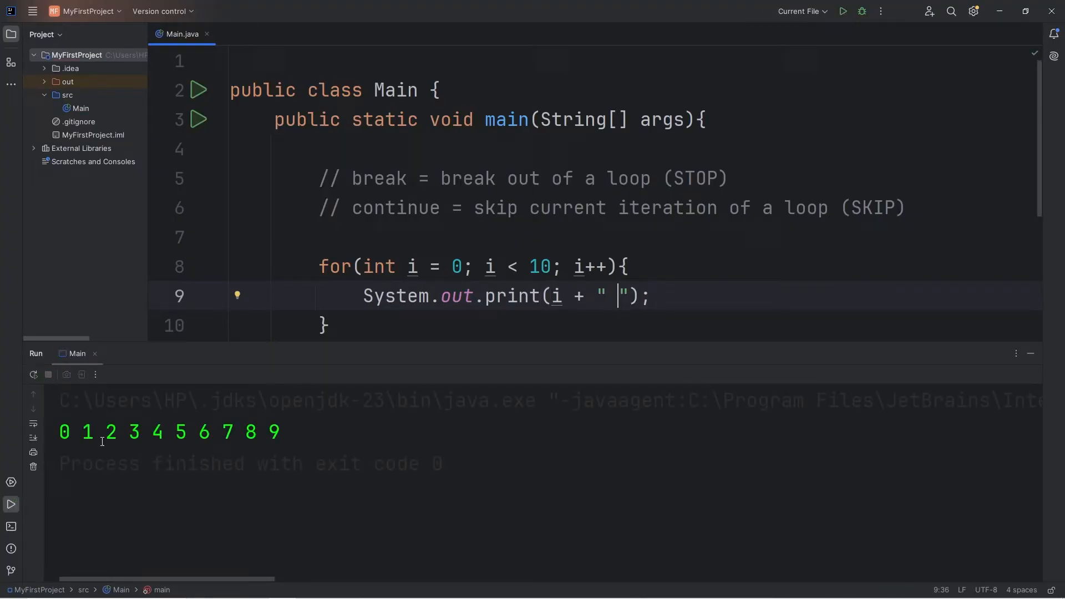
left_click_drag(61, 432, 292, 432)
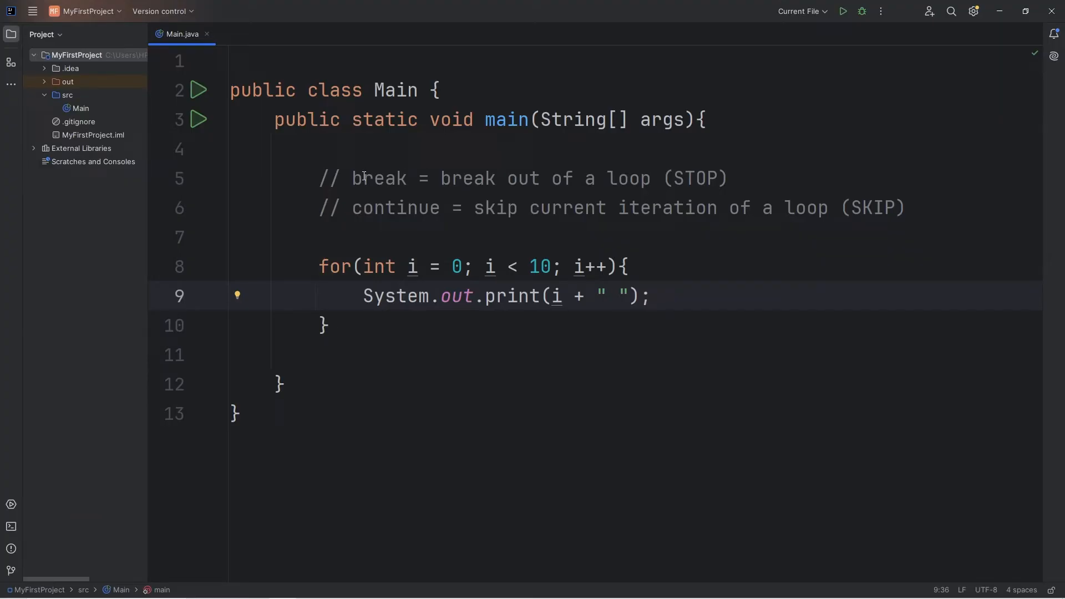
Insert a break statement above the print line, then run Main.
double_click(378, 178)
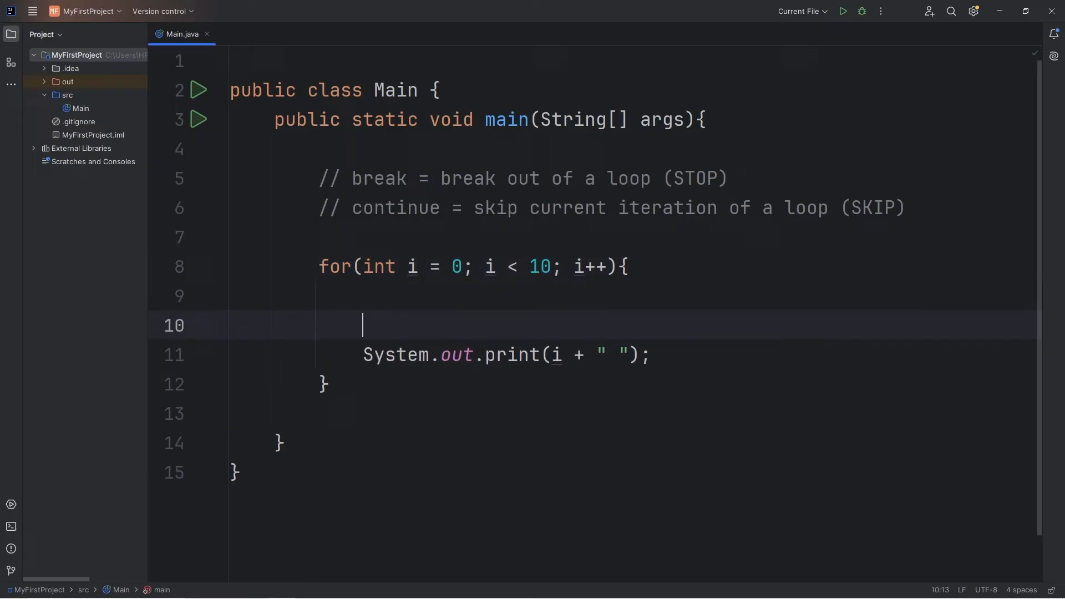
key("Enter")
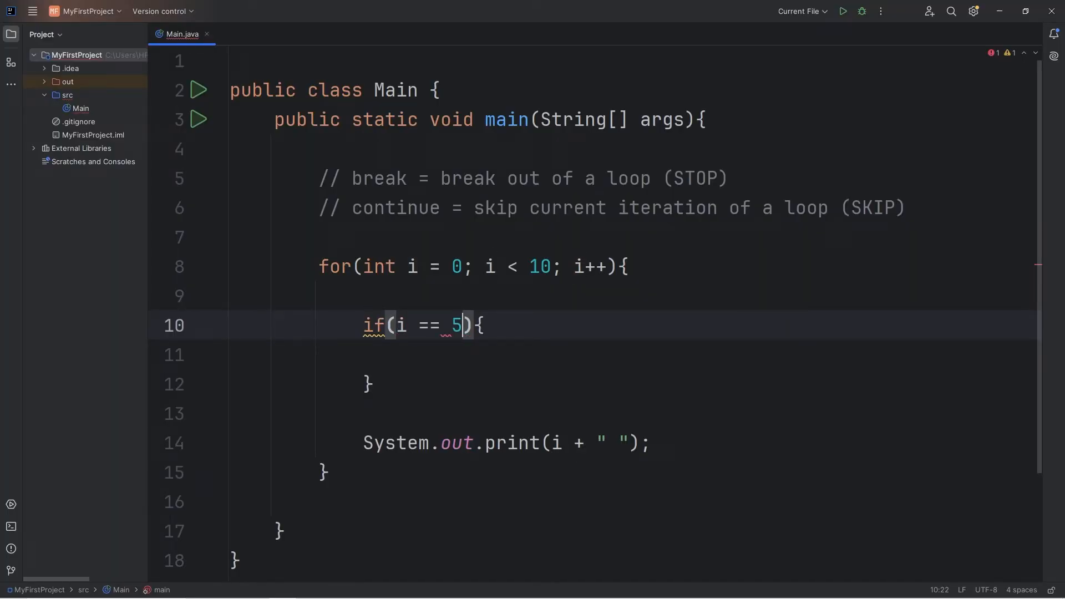
type("break;")
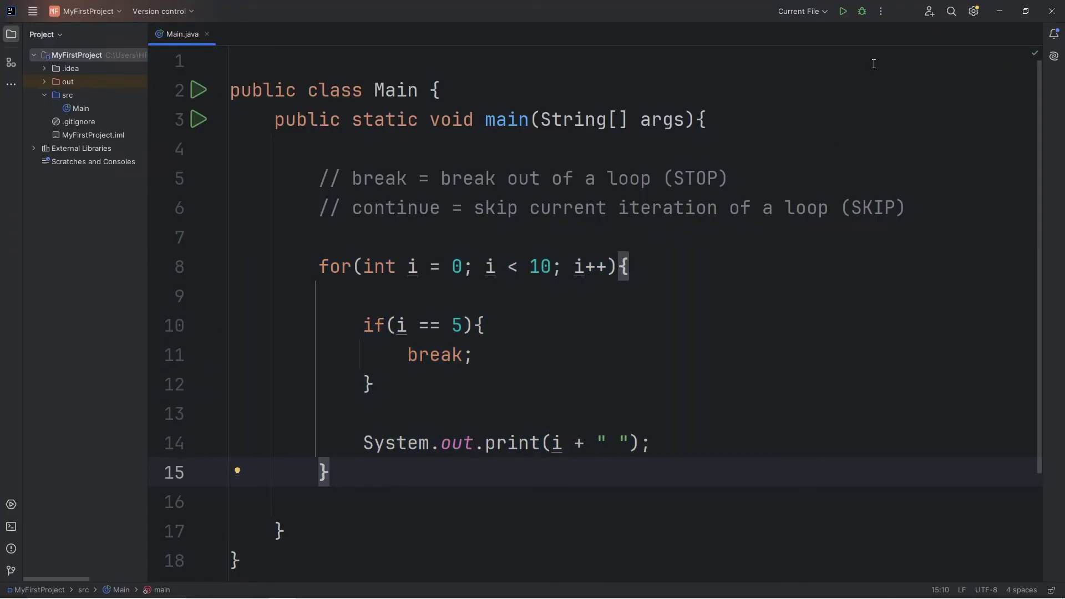
left_click(843, 11)
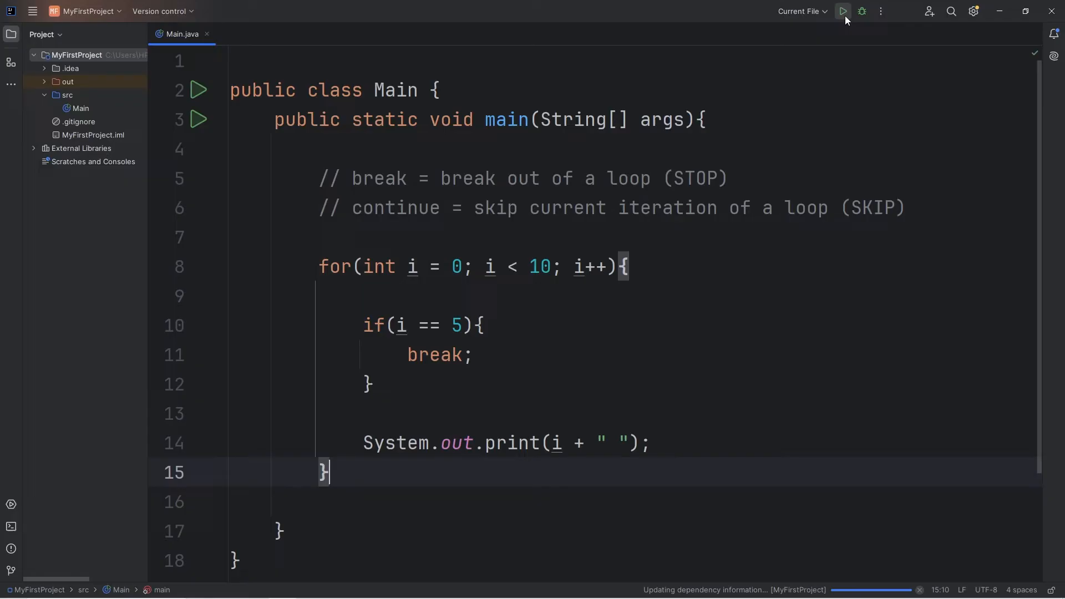
Run Main to confirm the loop prints only 0 1 2 3 4.
left_click(844, 11)
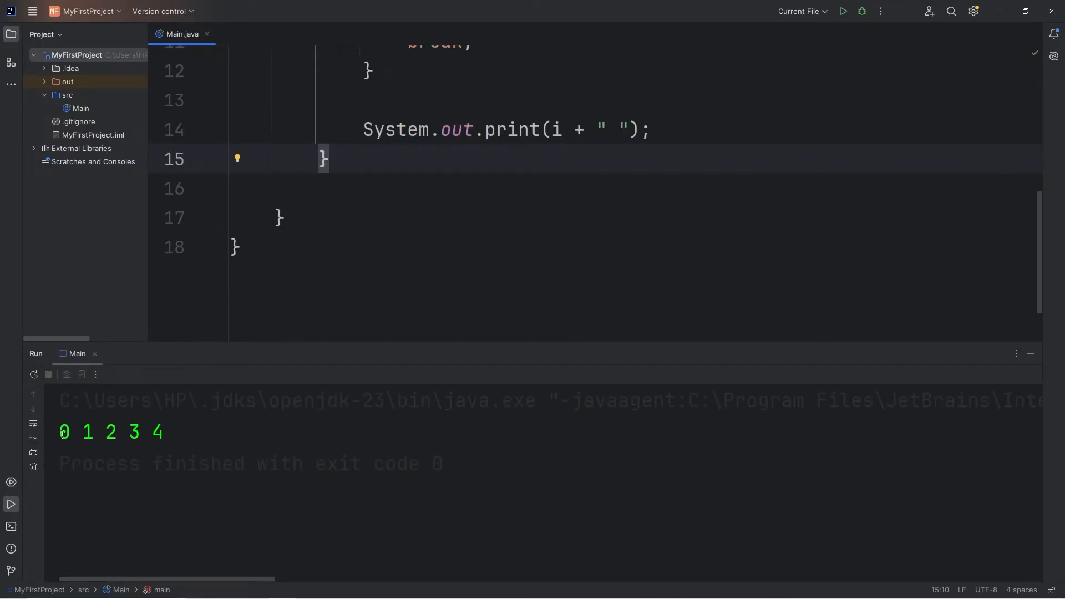
mouse_move(228, 471)
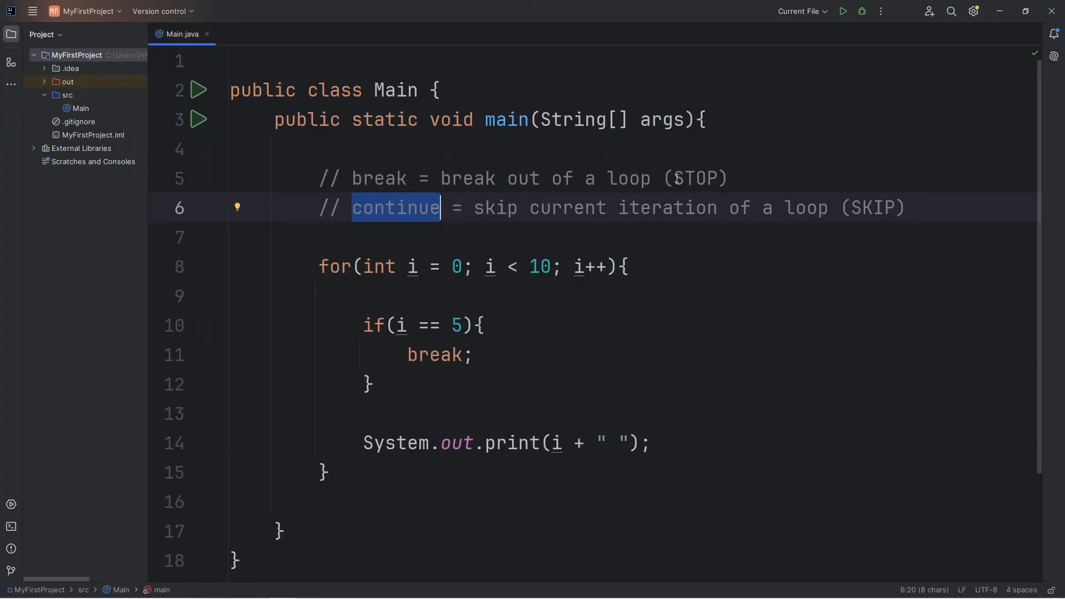
Replace break with continue in the if (i == 5) block.
double_click(566, 208)
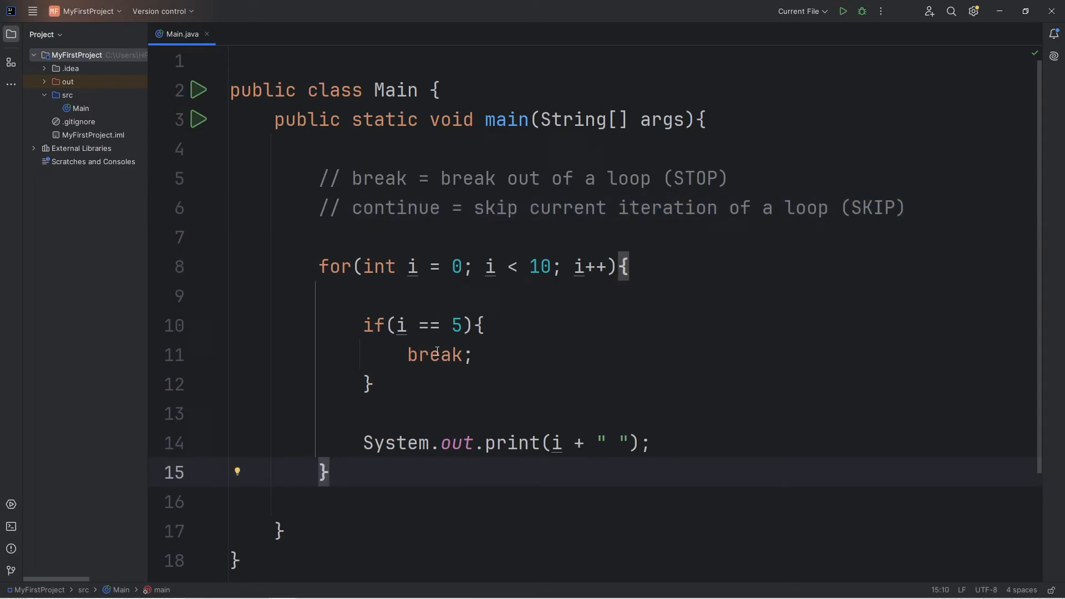
type("cont;")
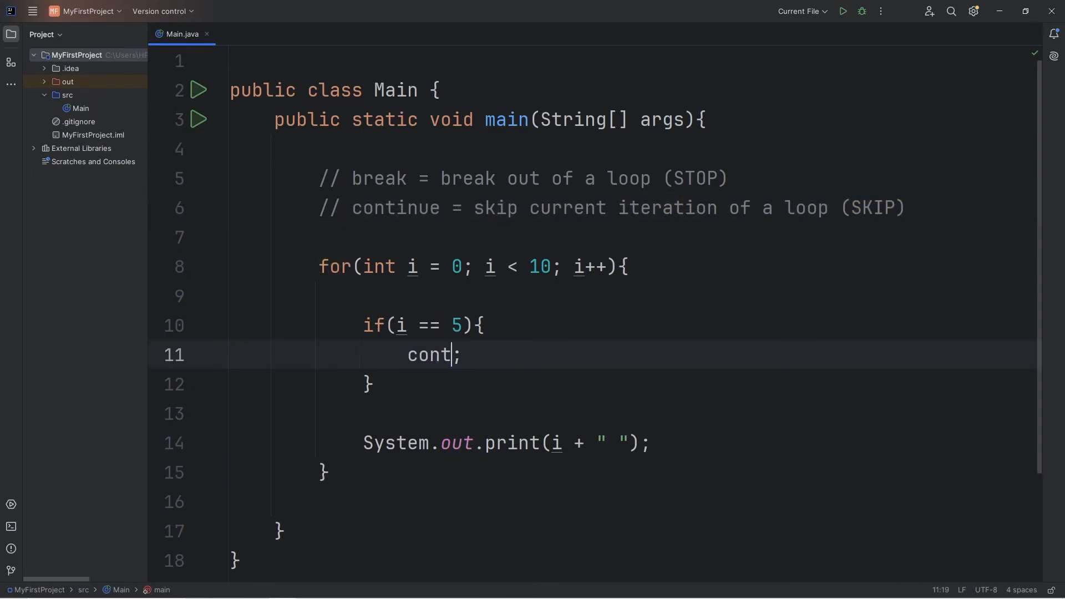
type("inue")
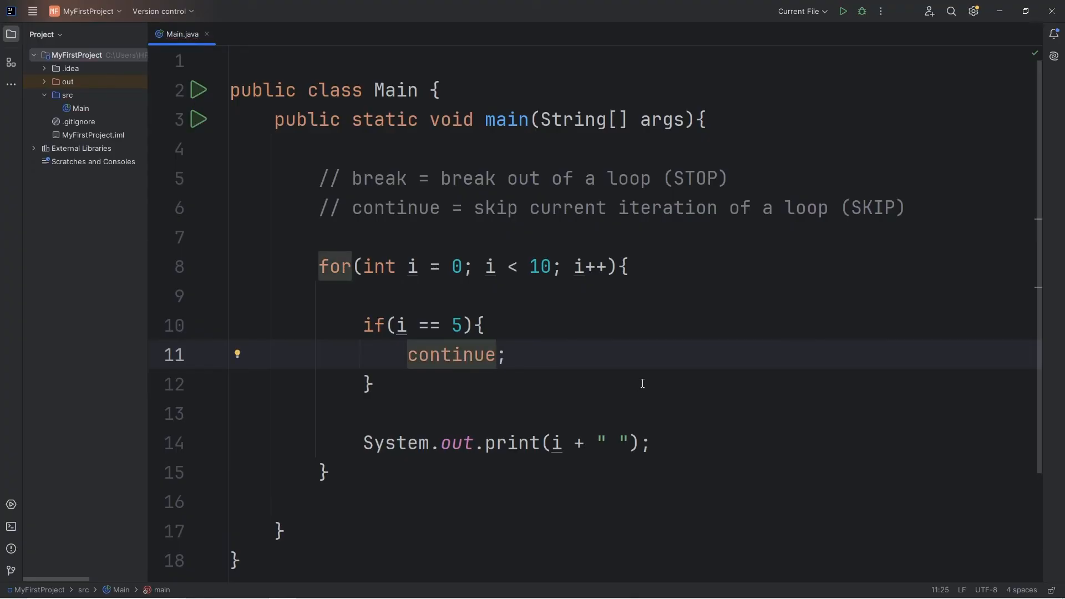
mouse_move(844, 11)
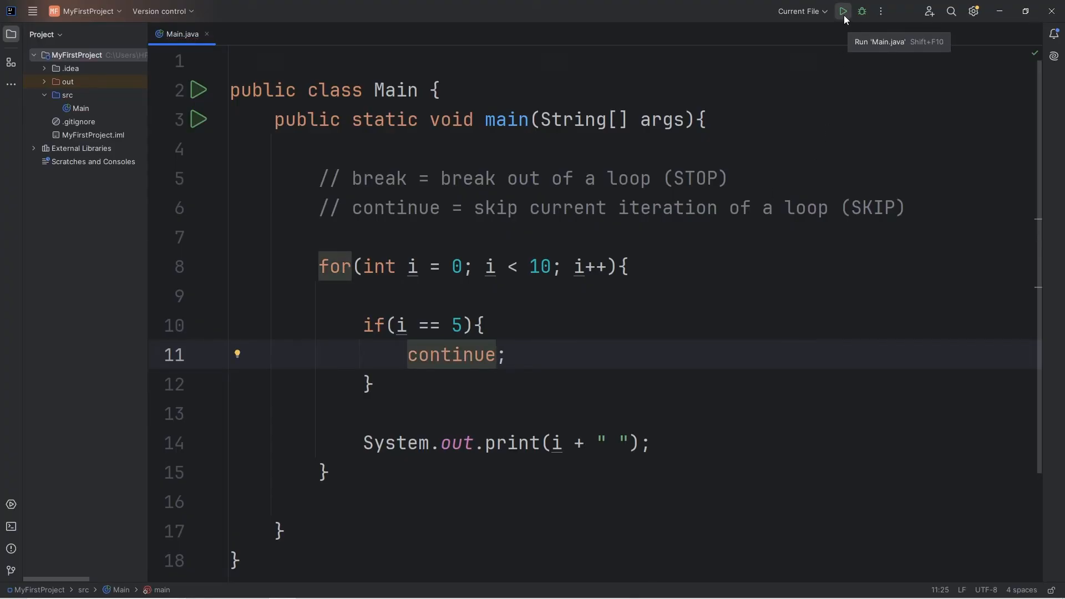
Run Main, select the 6 7 8 9 printed after 4, and close the output.
left_click(843, 11)
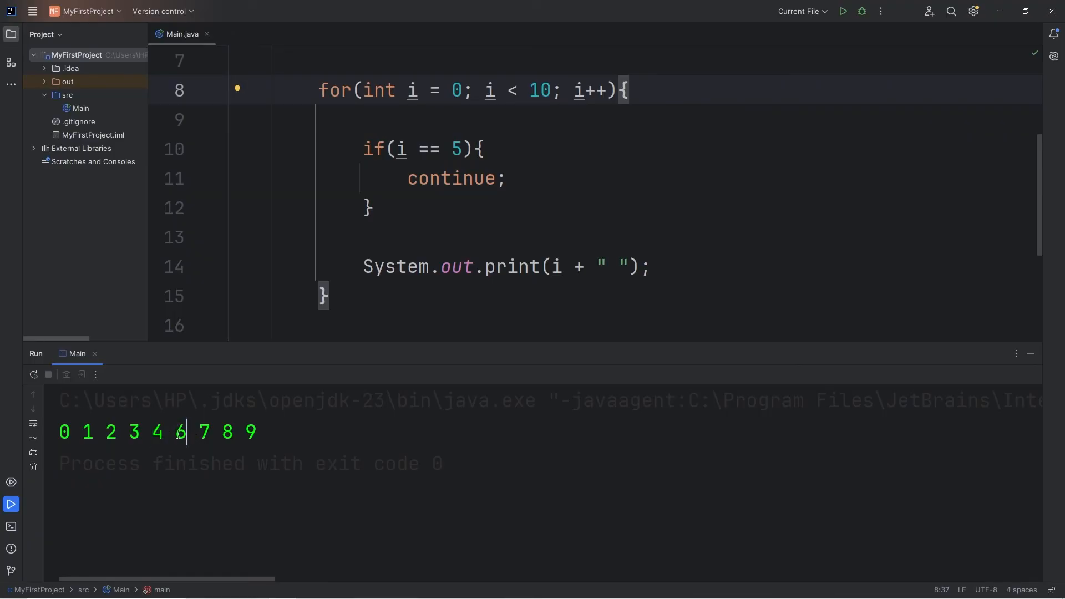
left_click_drag(176, 432, 267, 432)
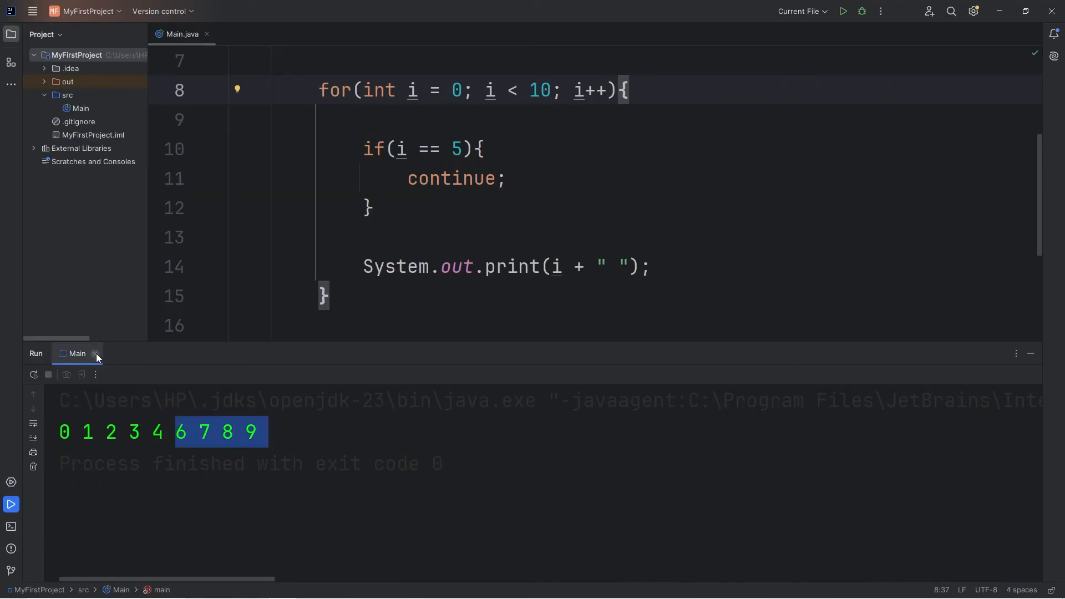
left_click(95, 354)
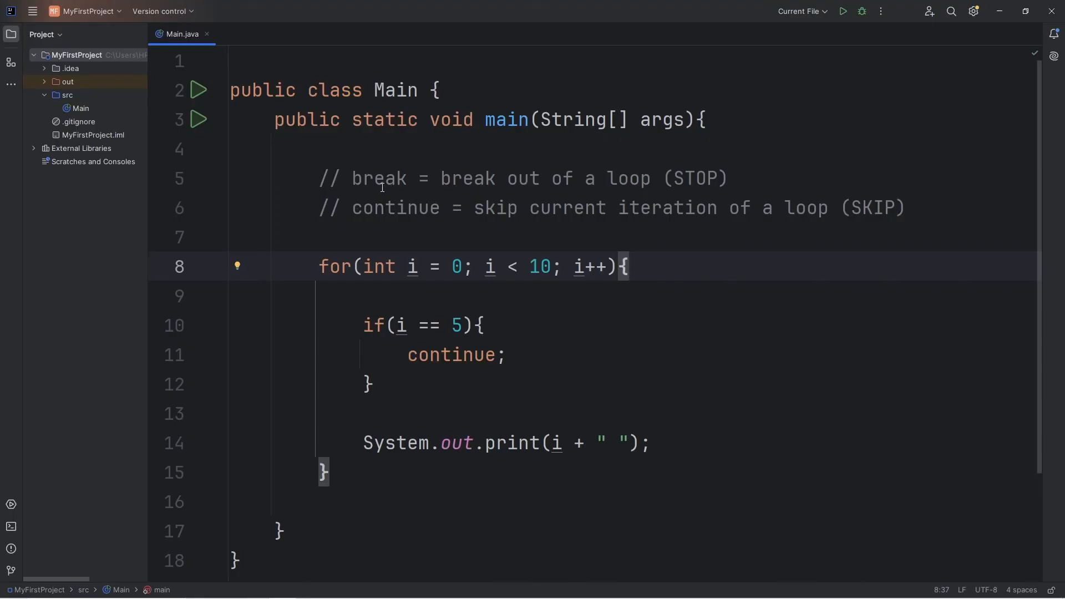
double_click(378, 179)
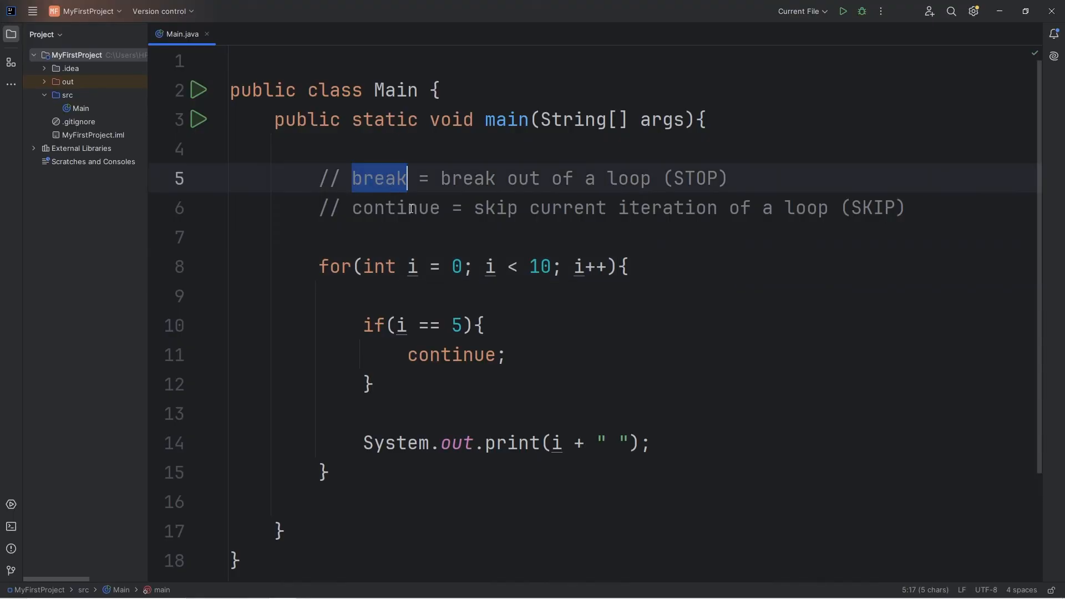
double_click(873, 208)
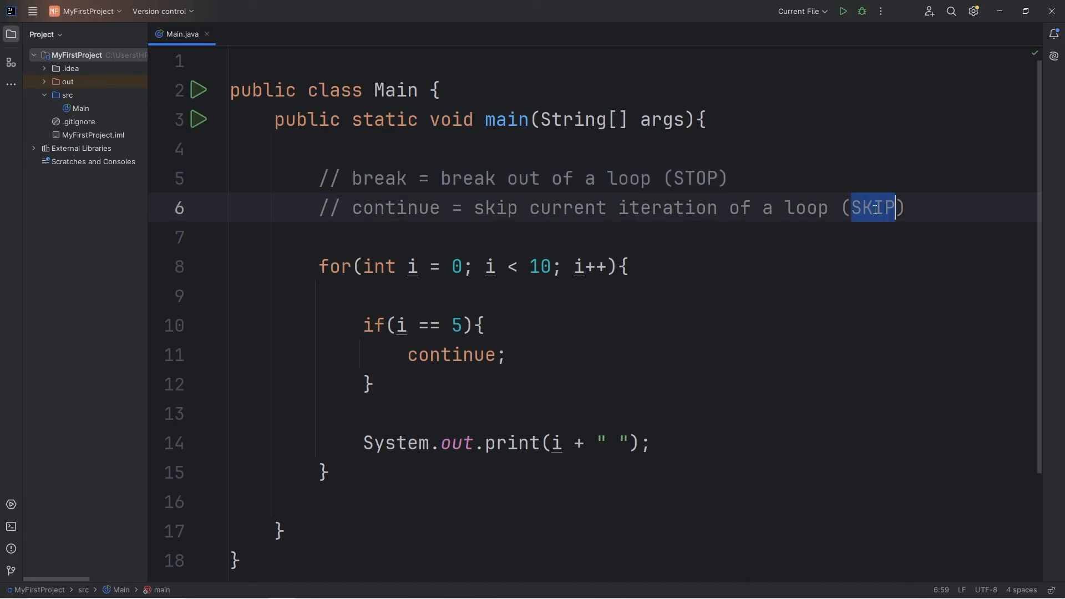
double_click(395, 208)
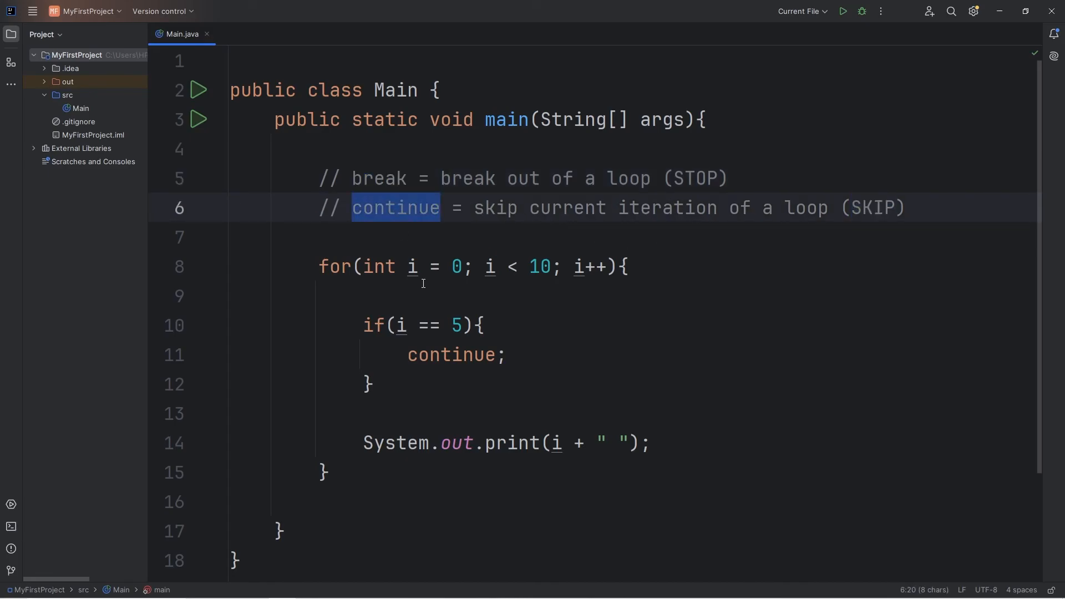
left_click(395, 177)
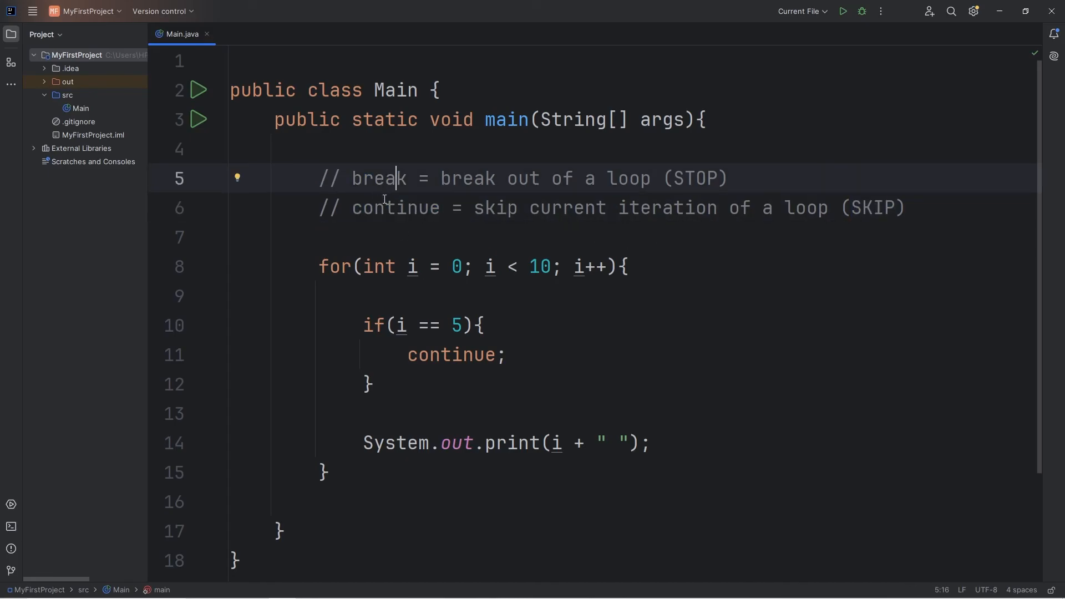
double_click(395, 208)
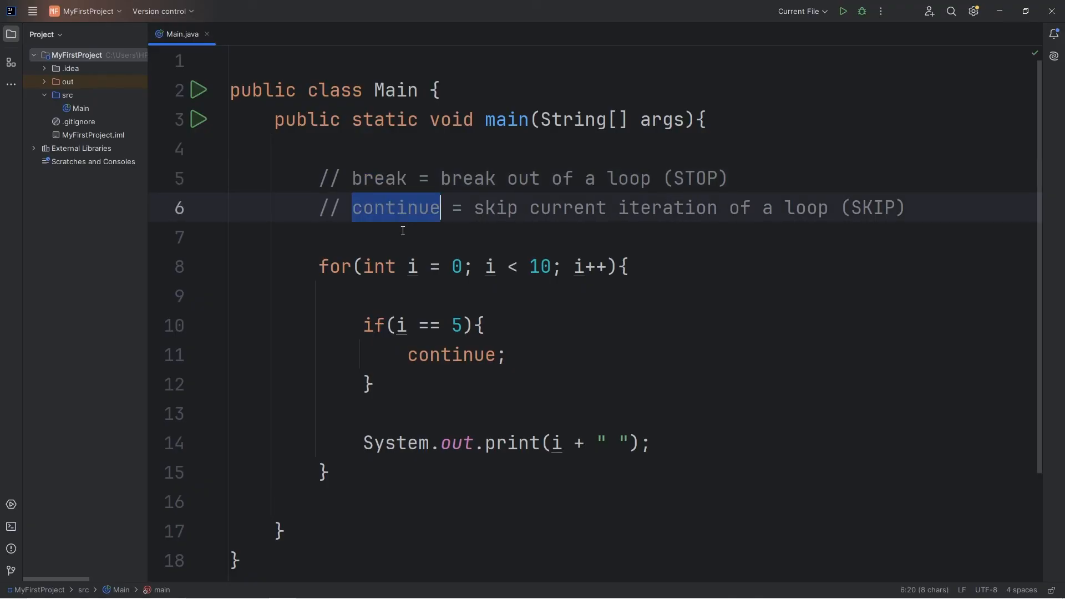